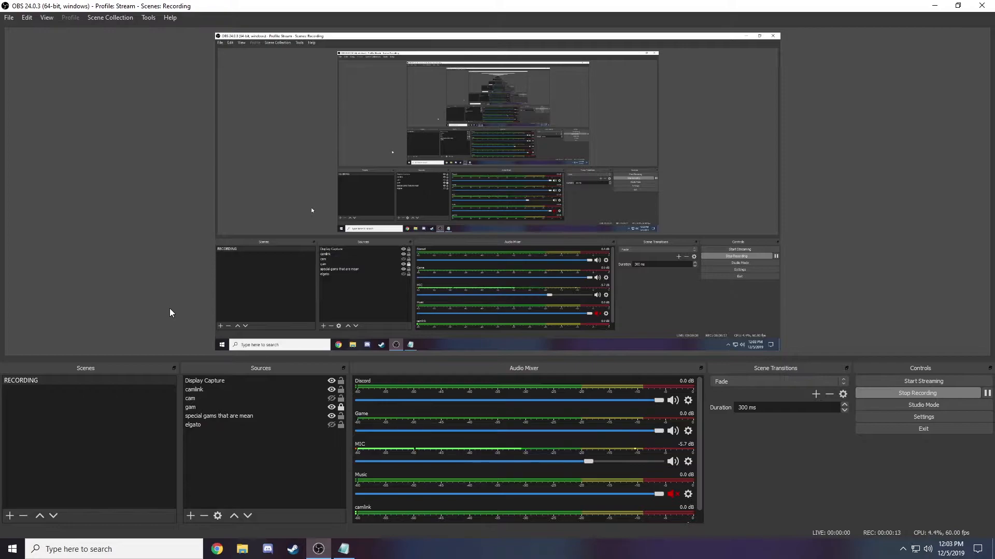
Open OBS Studio's Settings window from the Controls dock
left_click(922, 416)
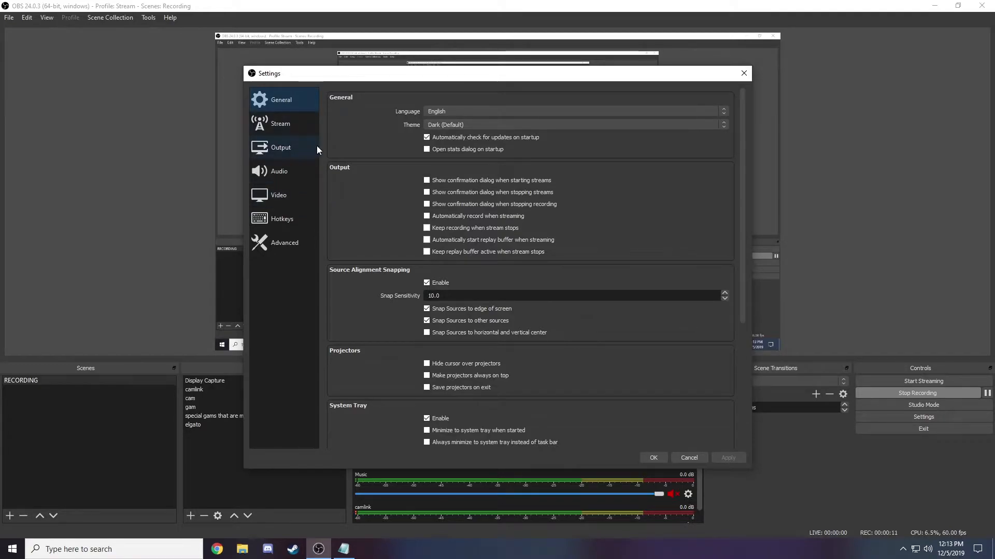
left_click(281, 147)
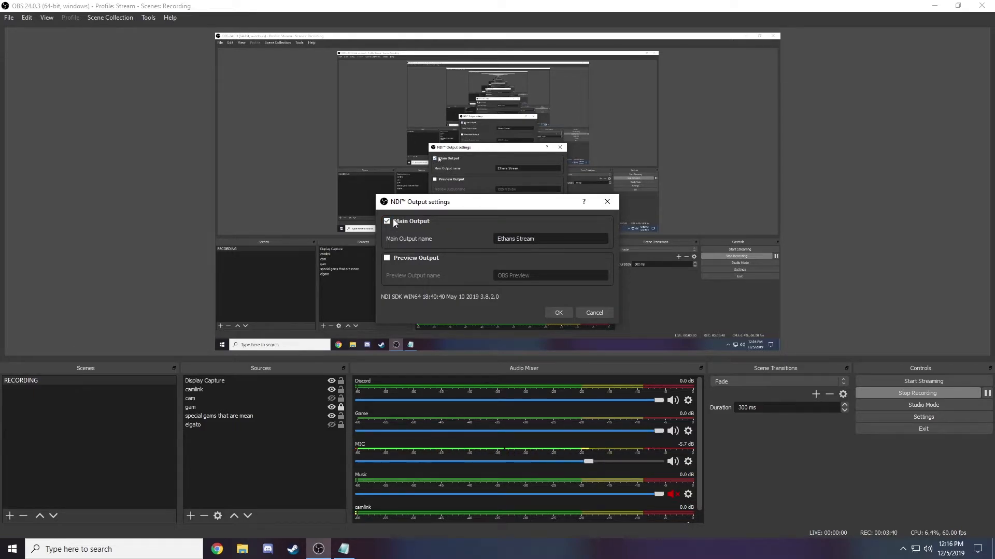
Enable the NDI Main Output named 'Ethans Stream' and confirm with OK
left_click(549, 238)
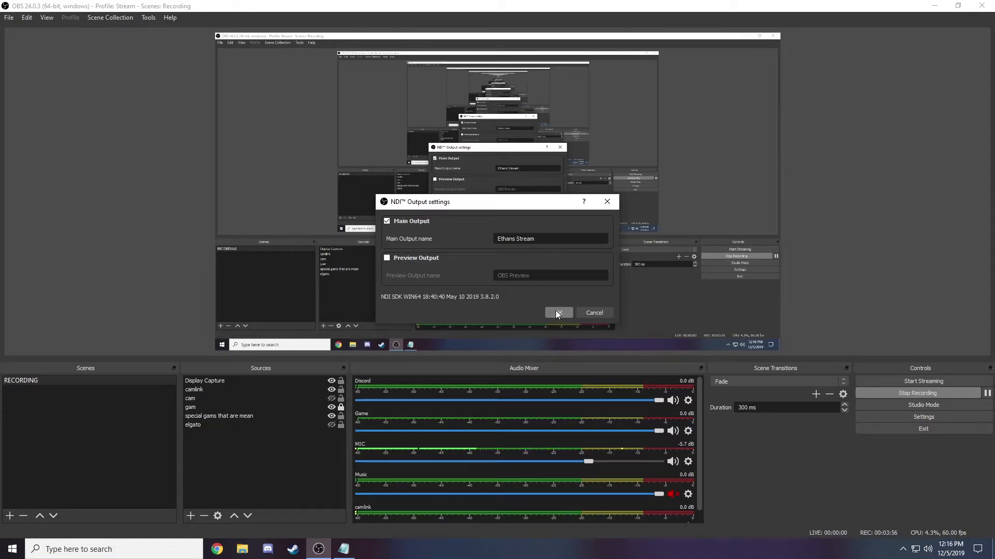
left_click(558, 311)
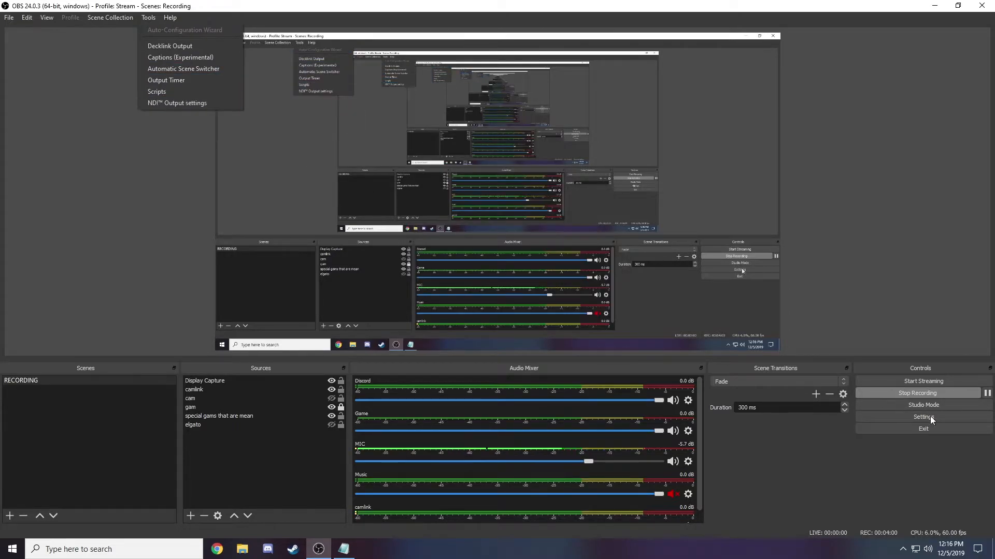
Reopen Settings, check the Video resolution, then review the 48khz stereo audio devices
left_click(923, 416)
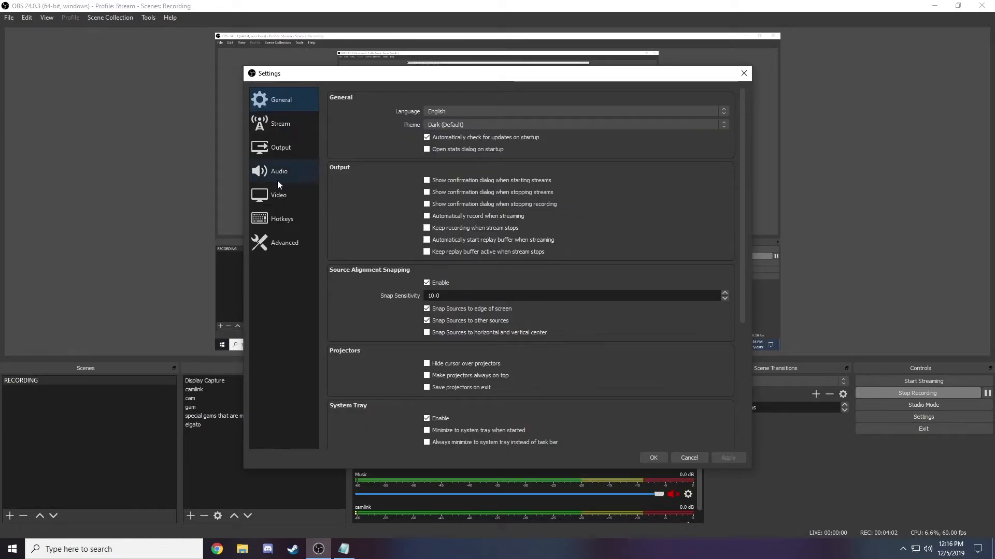
left_click(278, 195)
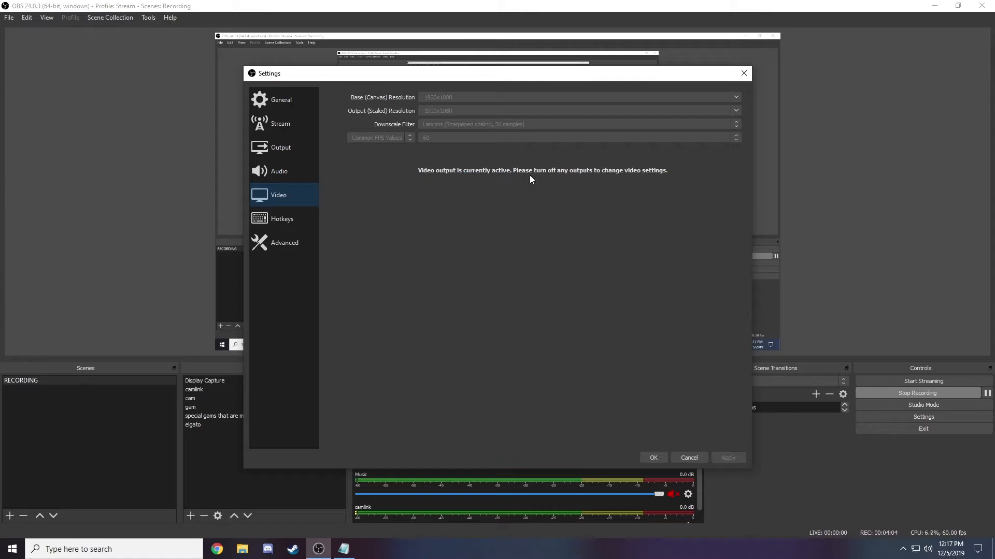
mouse_move(682, 278)
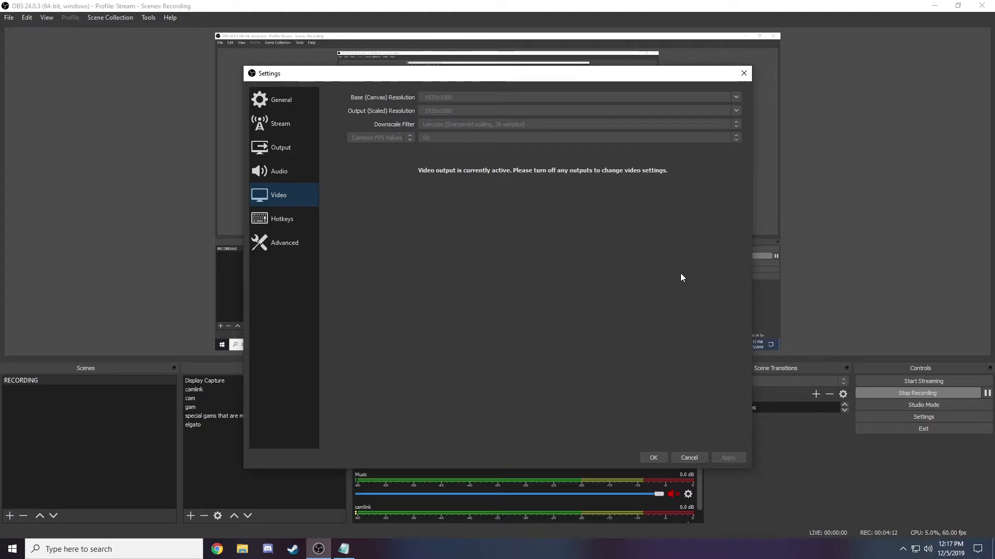
left_click(279, 170)
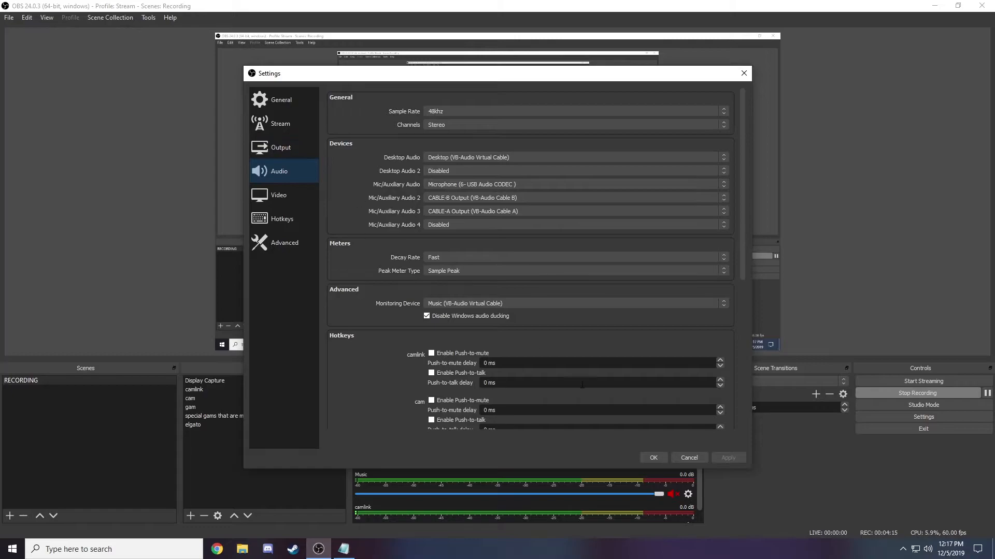